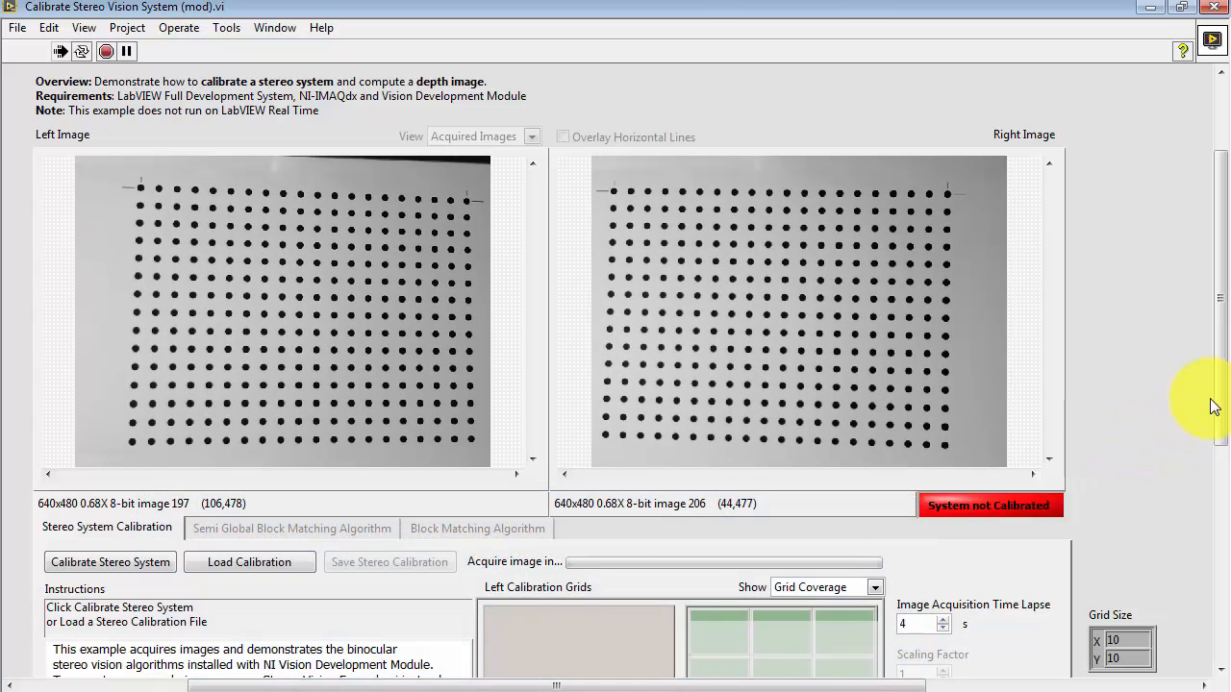
Start stereo calibration with a 20 × 15 dot grid in centimetres and confirm
scroll("down", 3)
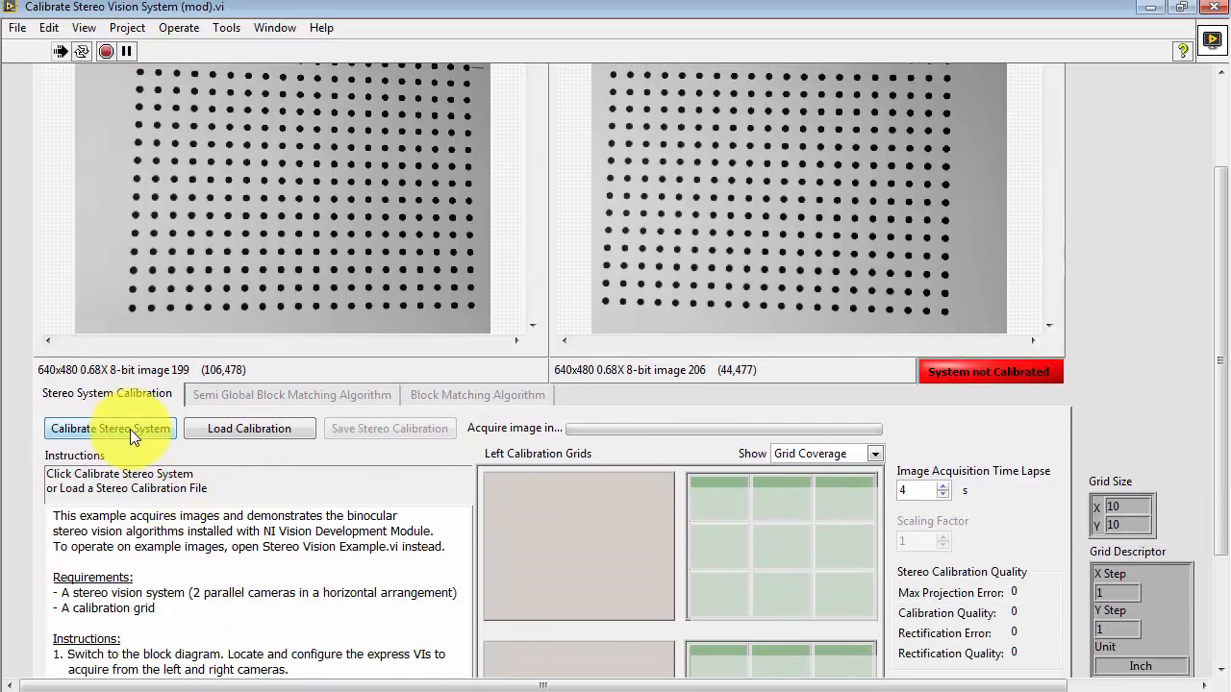
left_click(109, 428)
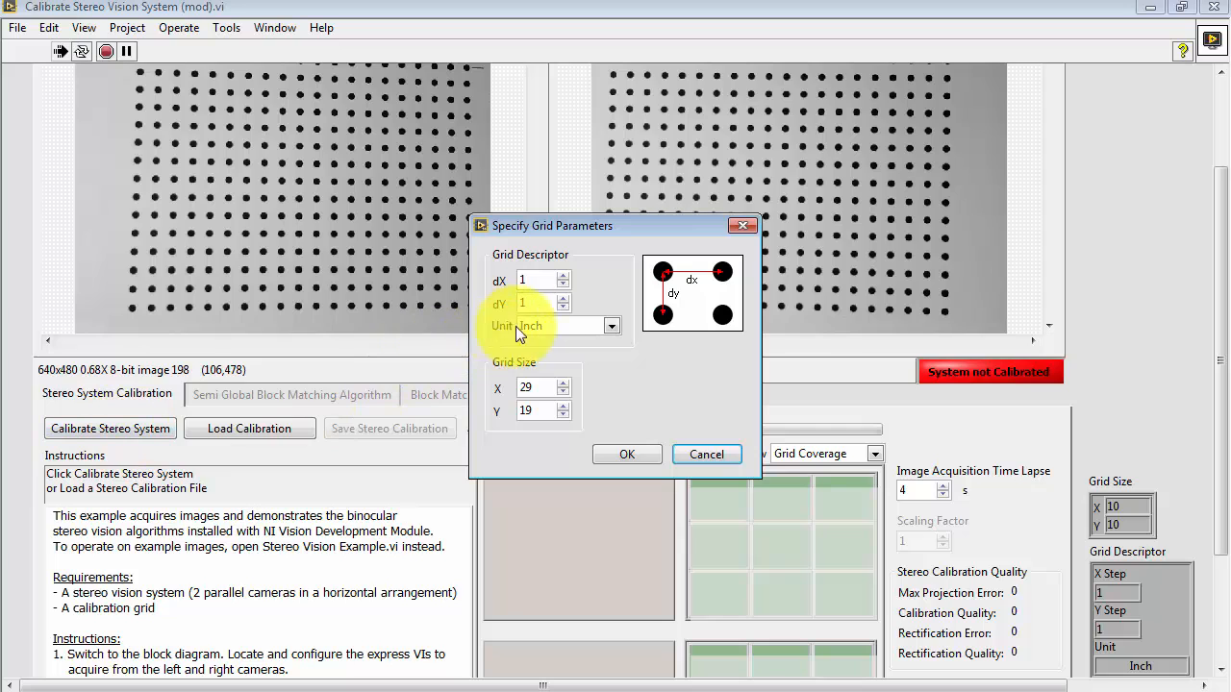
left_click(611, 325)
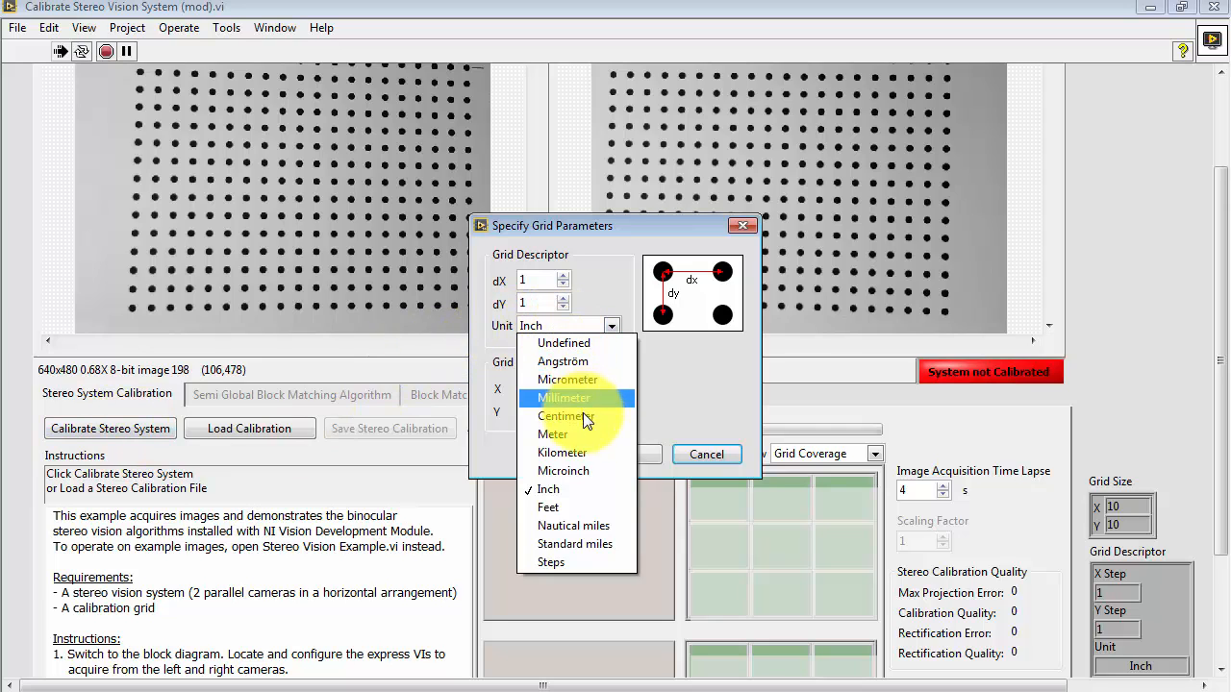
left_click(566, 416)
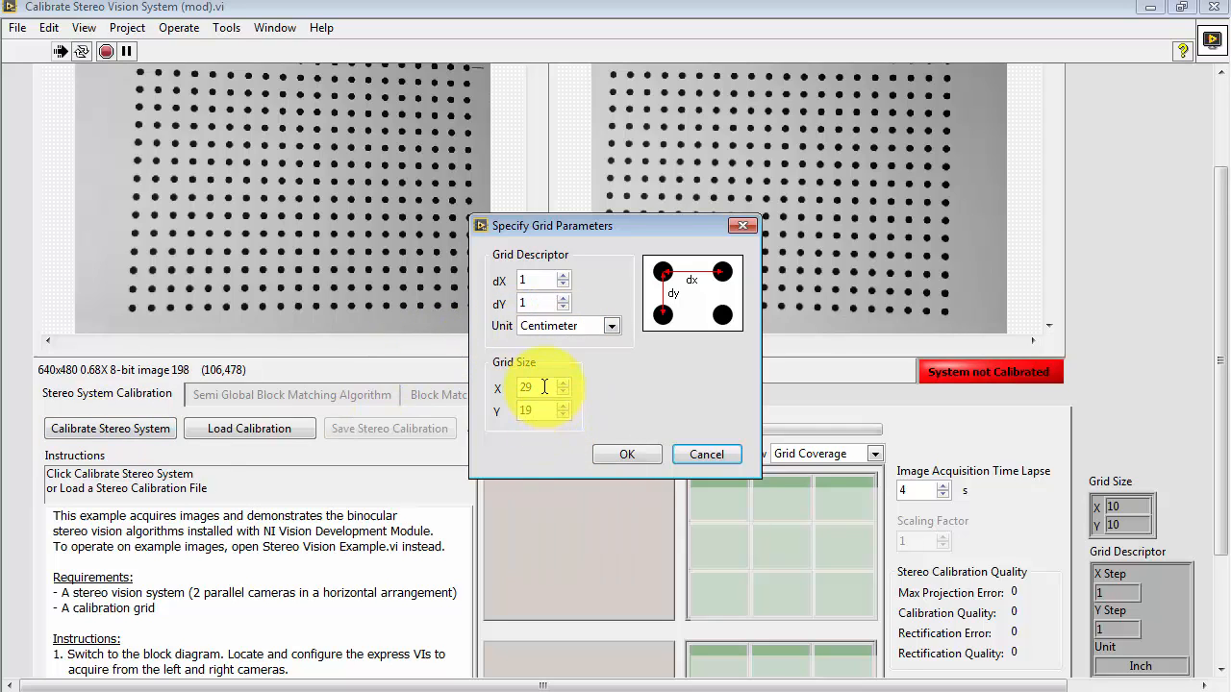
type("20")
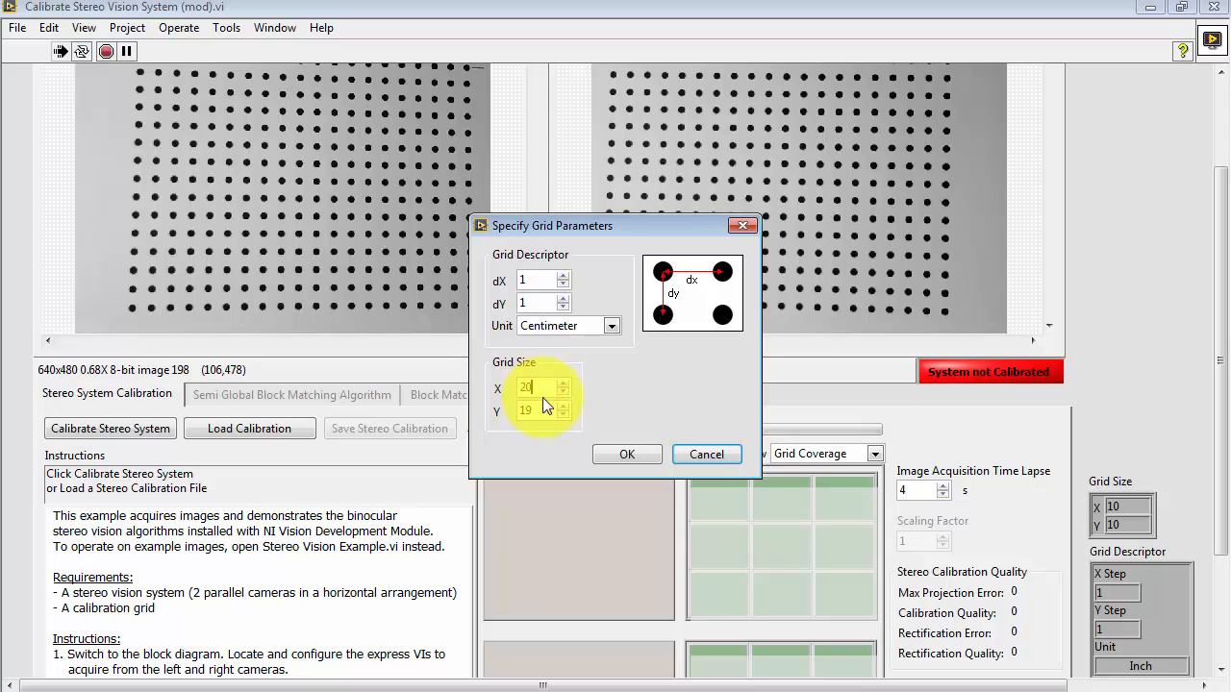
type("15")
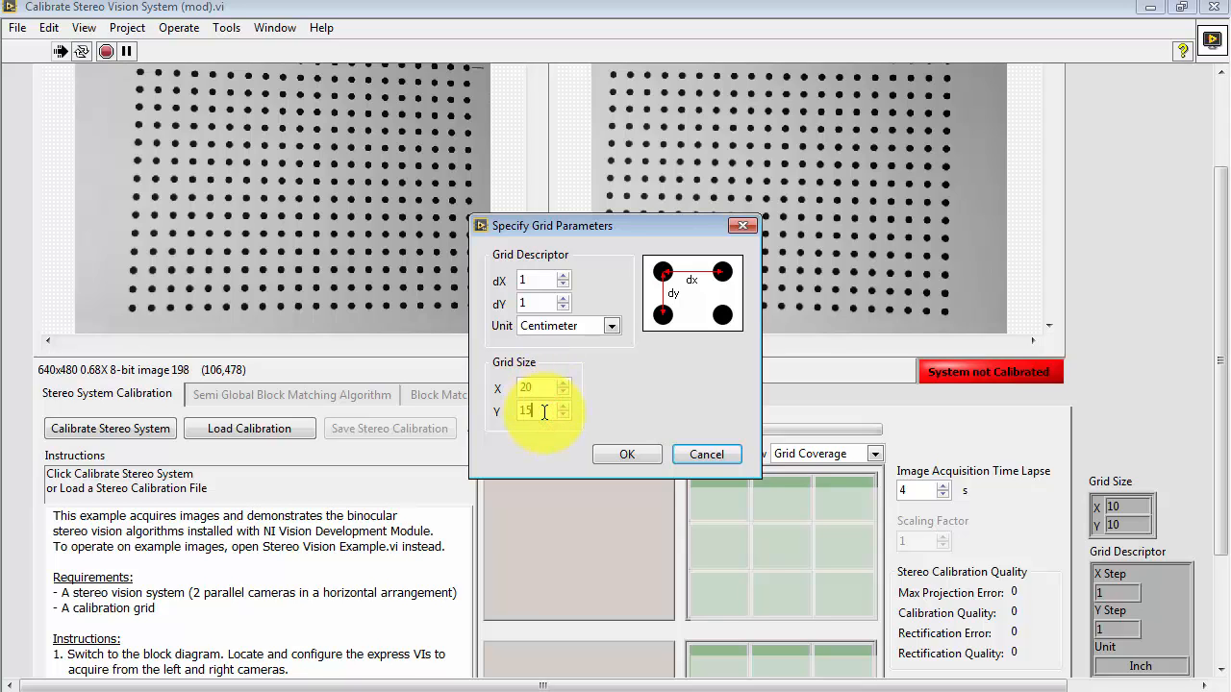
left_click(626, 454)
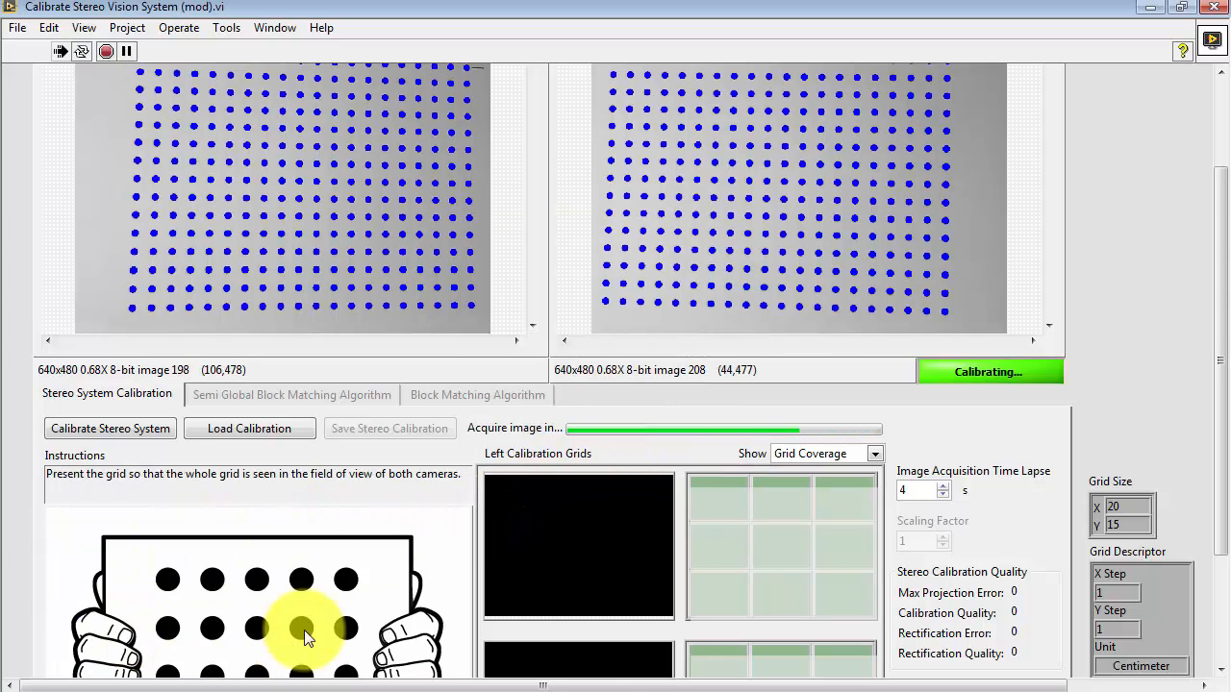
mouse_move(674, 457)
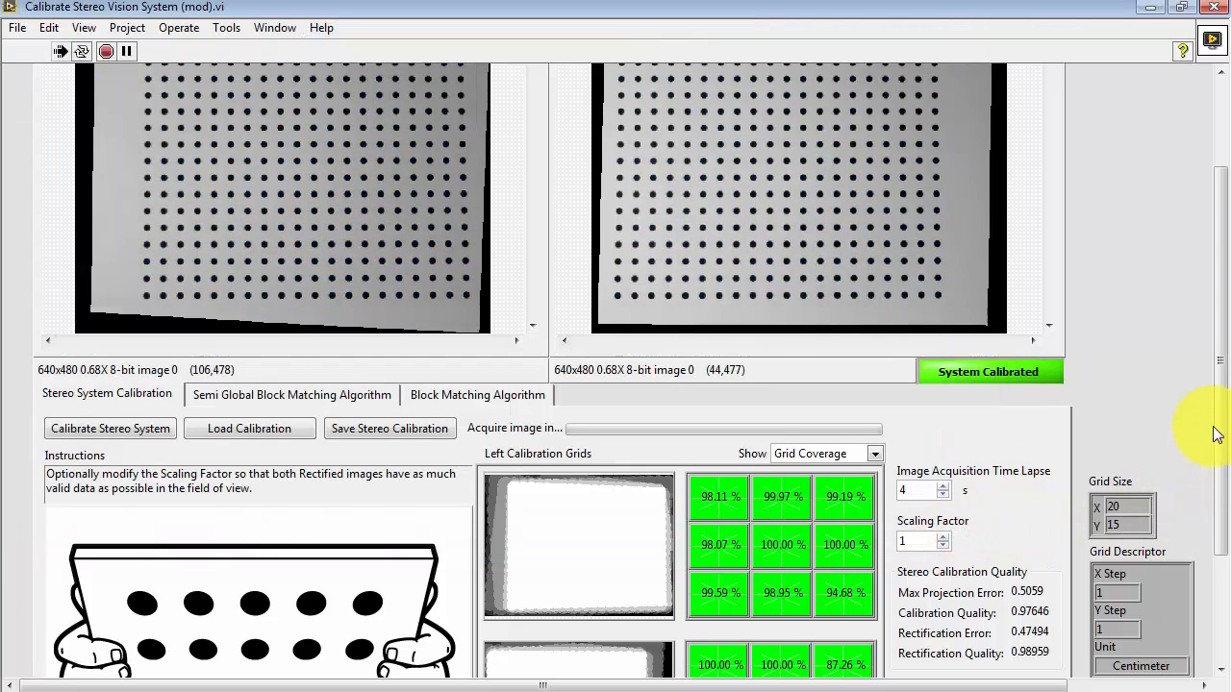
scroll("down", 3)
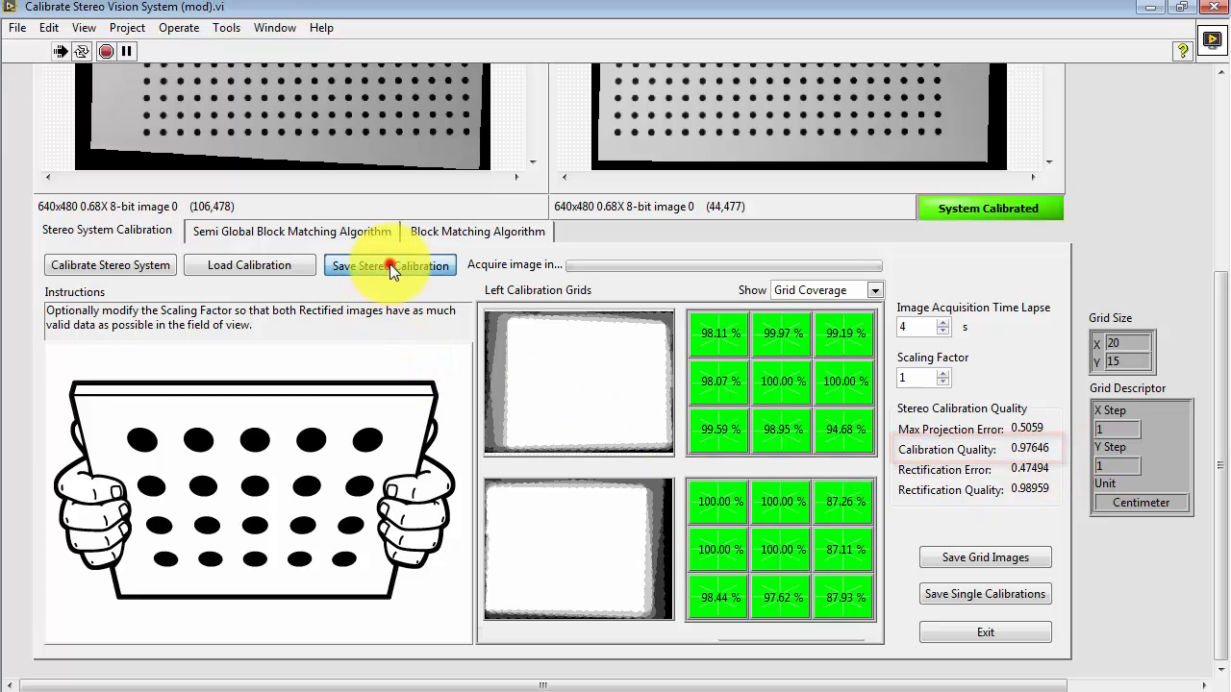
Save the stereo calibration file as 'stereo calibration - b6 d24 - 640x480'
left_click(389, 265)
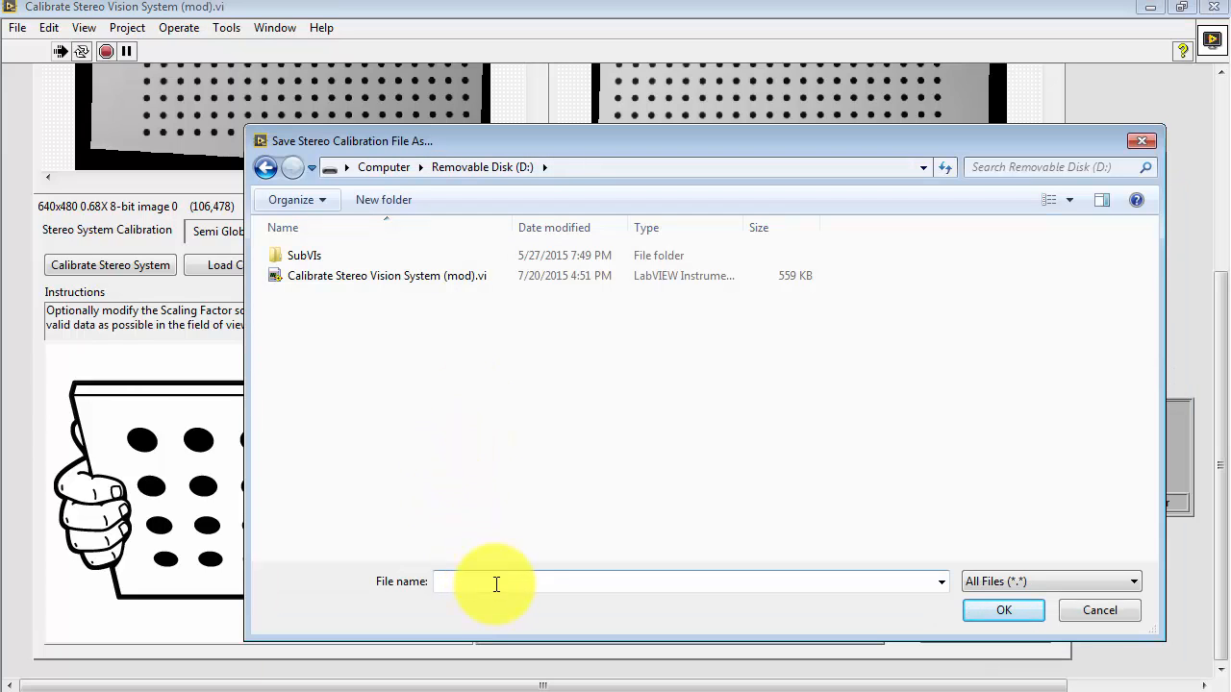
type("stereo calibration -")
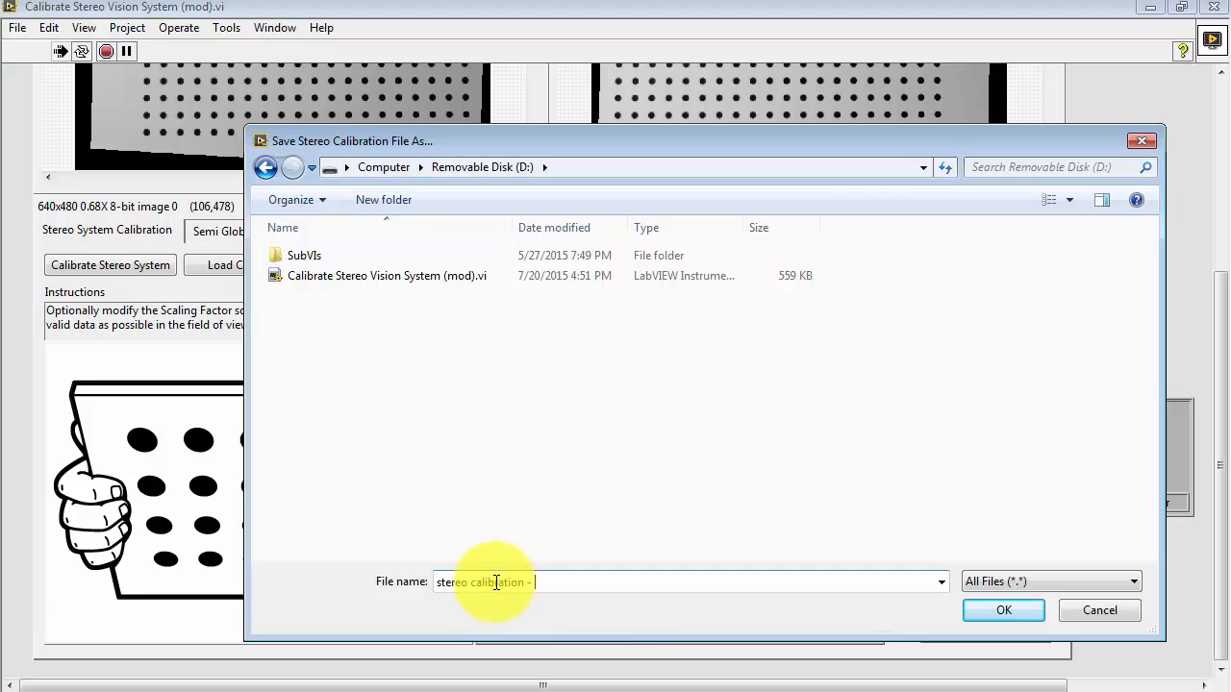
type("b6")
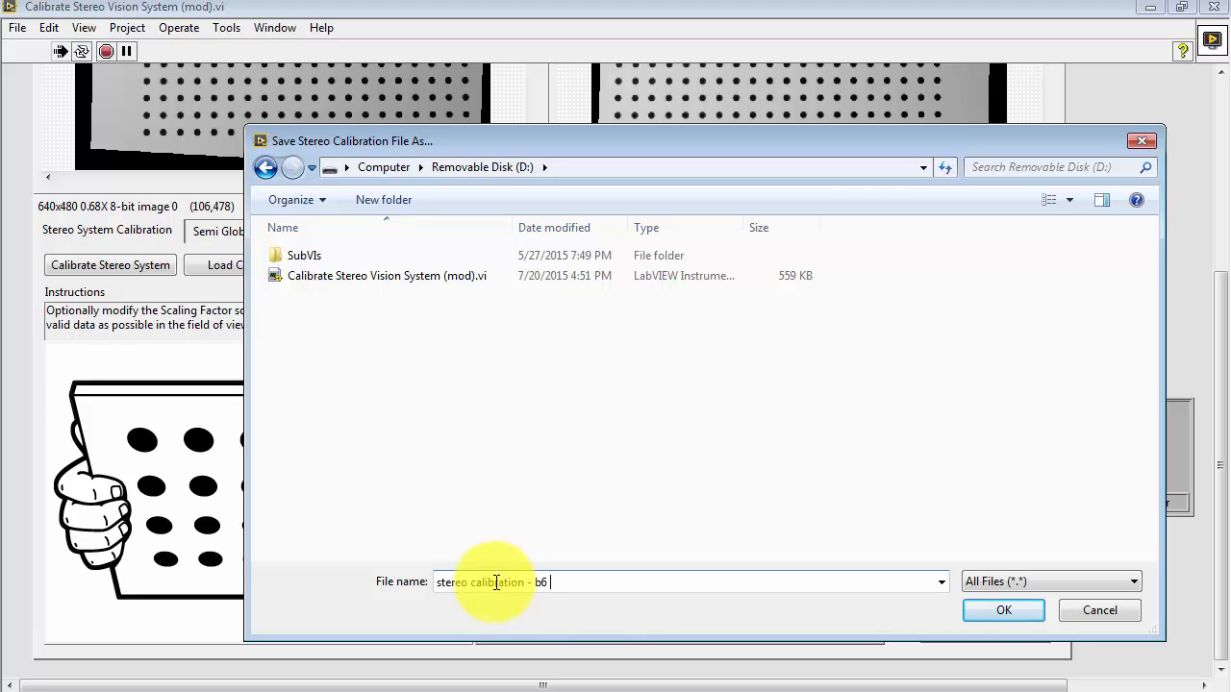
type("d24 - 640x480")
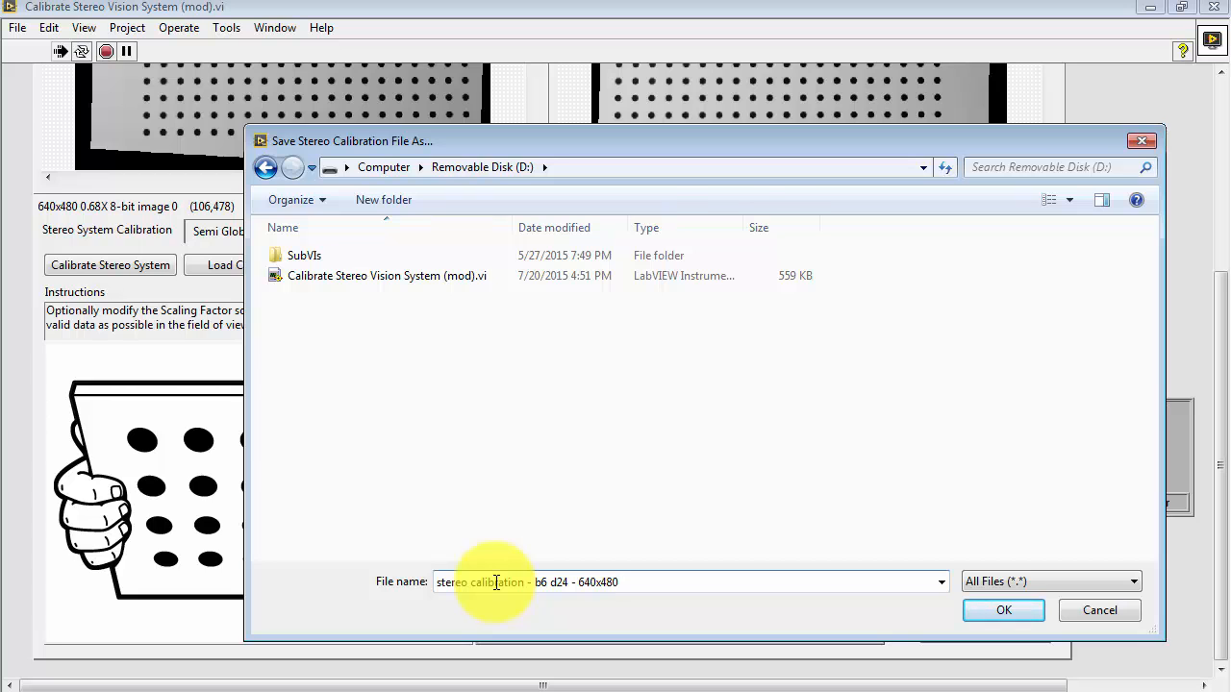
left_click(1003, 609)
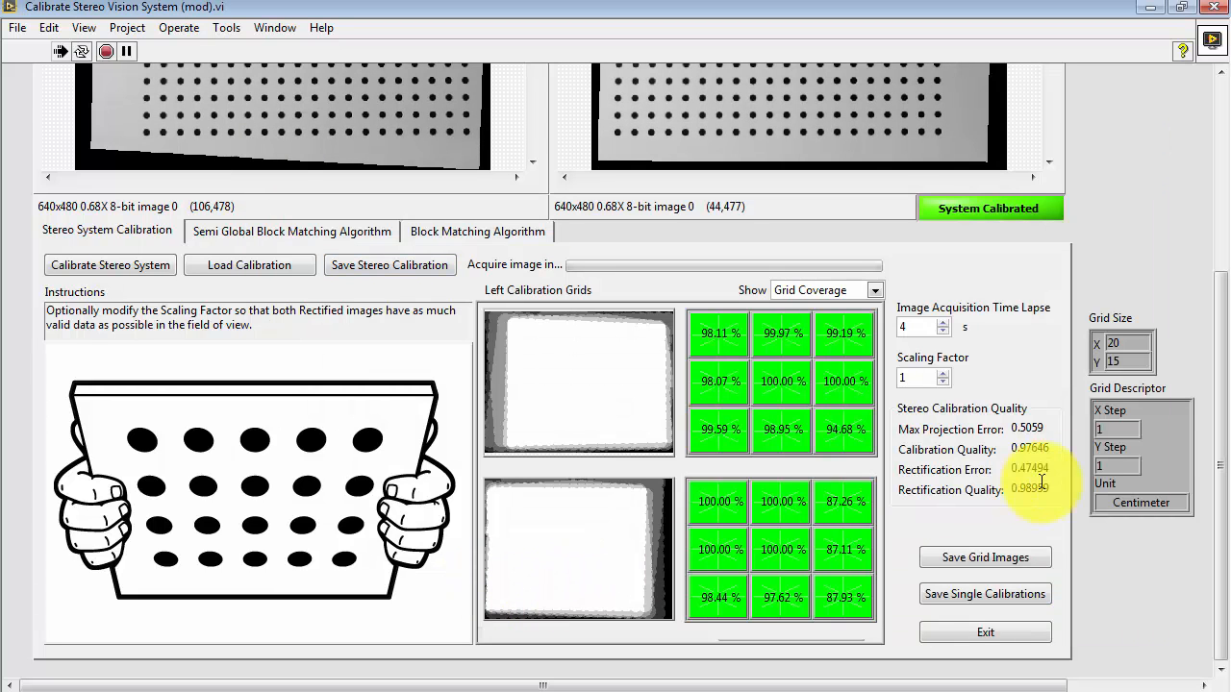
scroll("down", 3)
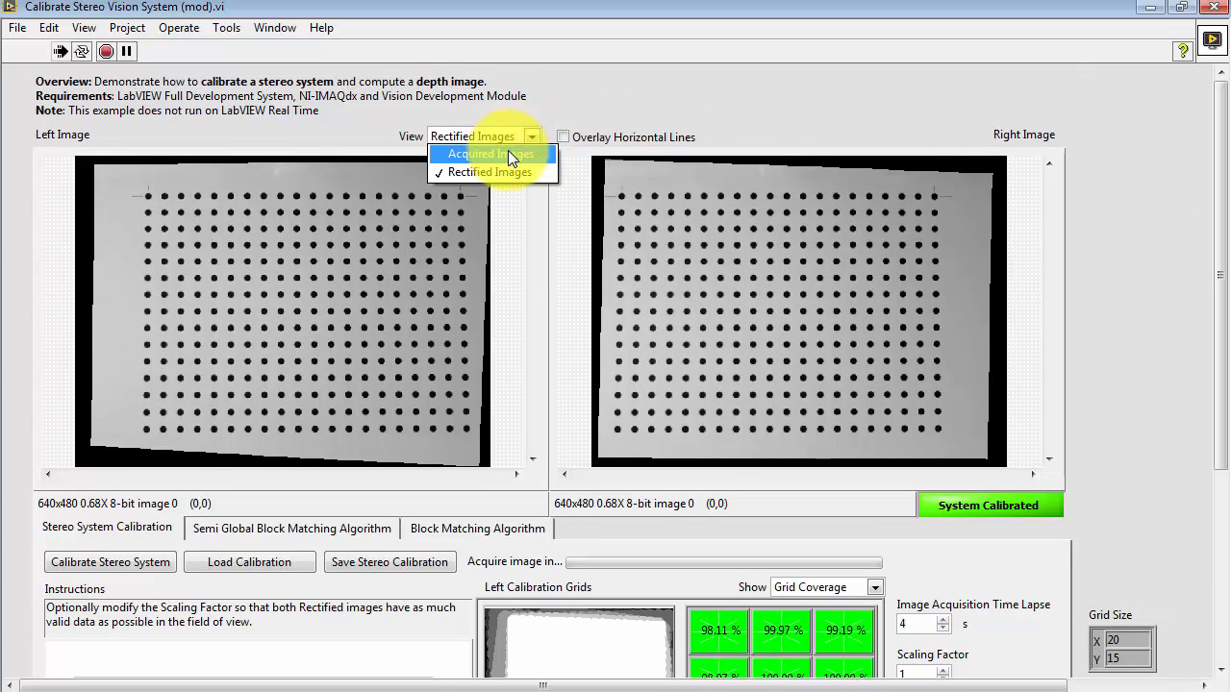
Switch the View ring to Rectified Images to show horizontal overlay lines
left_click(489, 154)
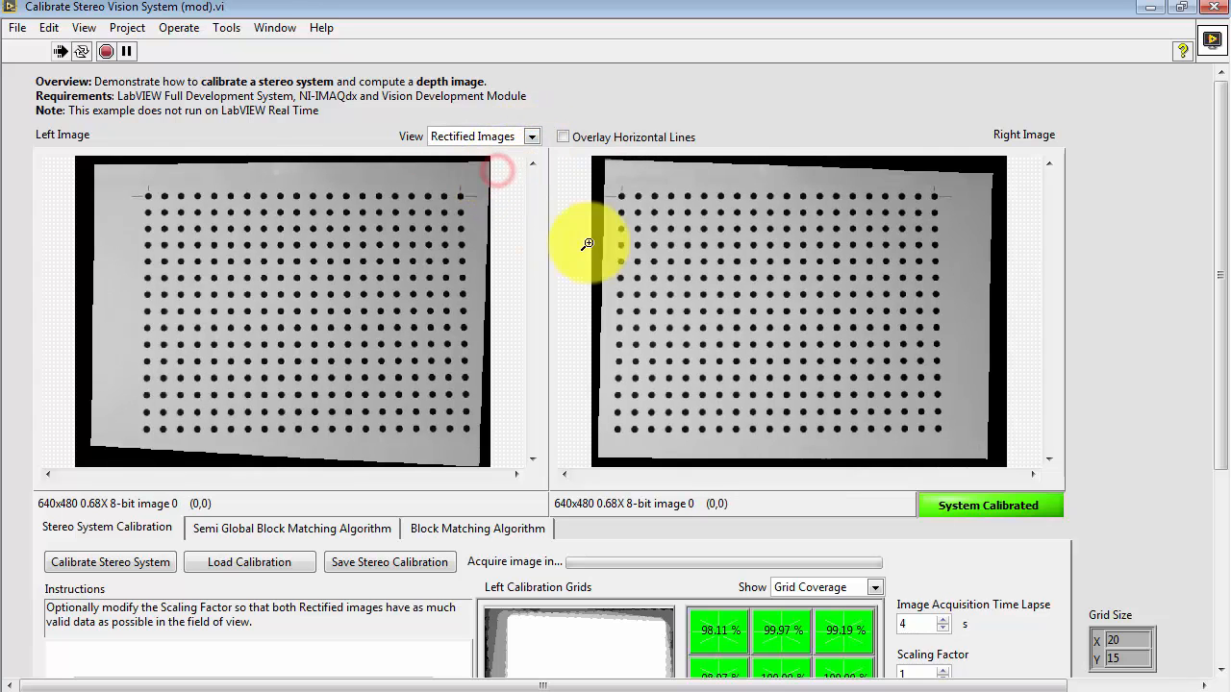
left_click(563, 137)
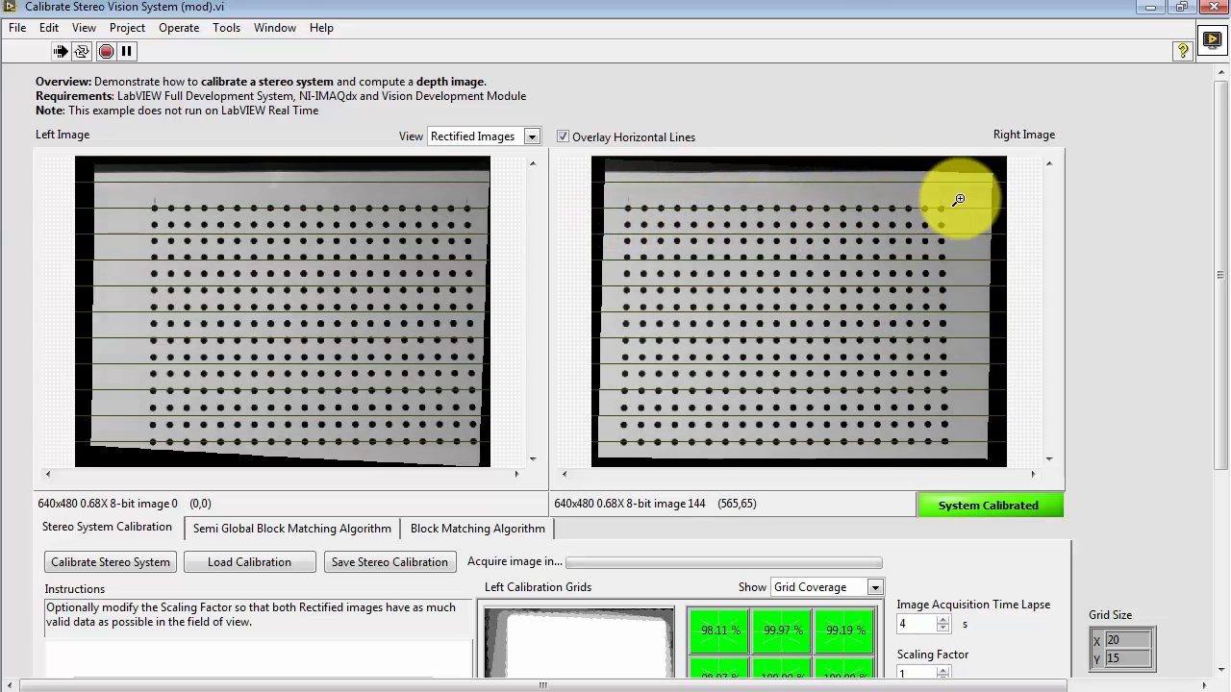
mouse_move(883, 433)
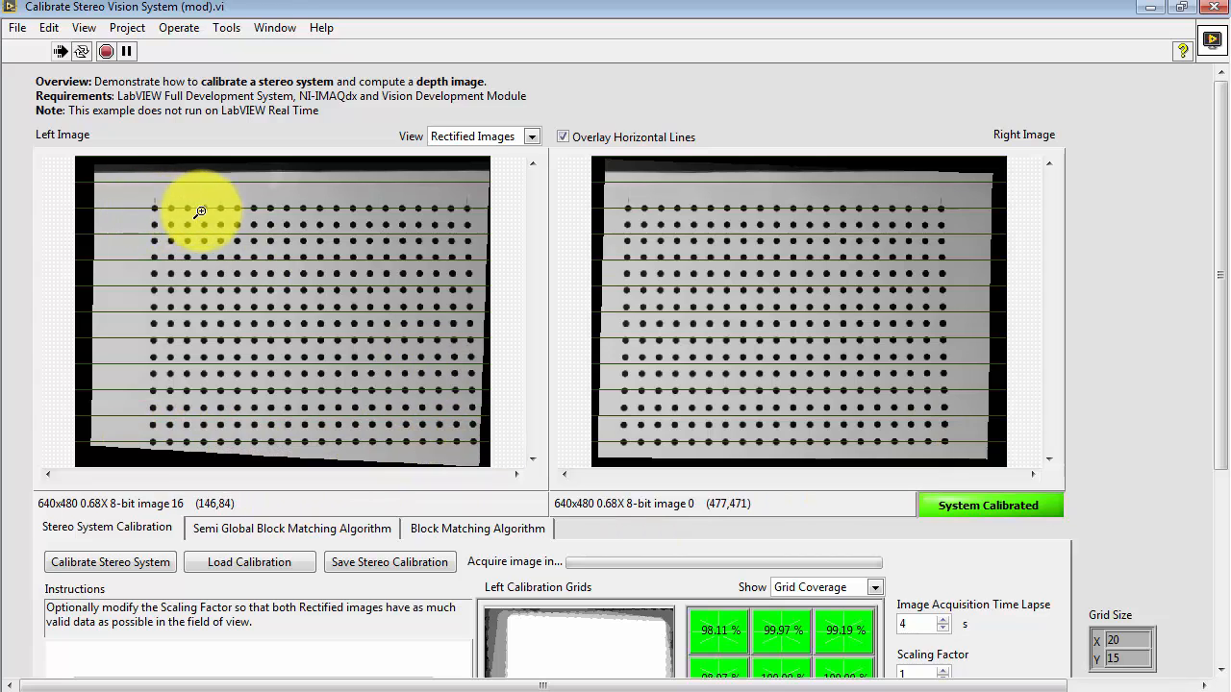
mouse_move(1140, 534)
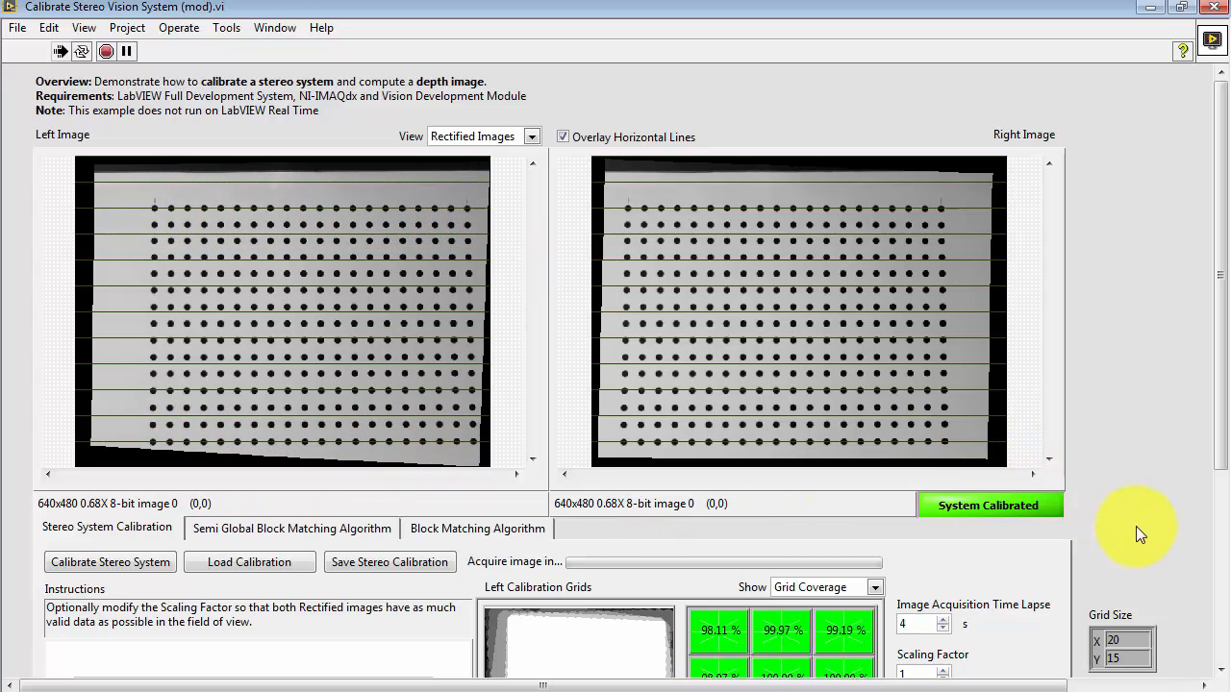